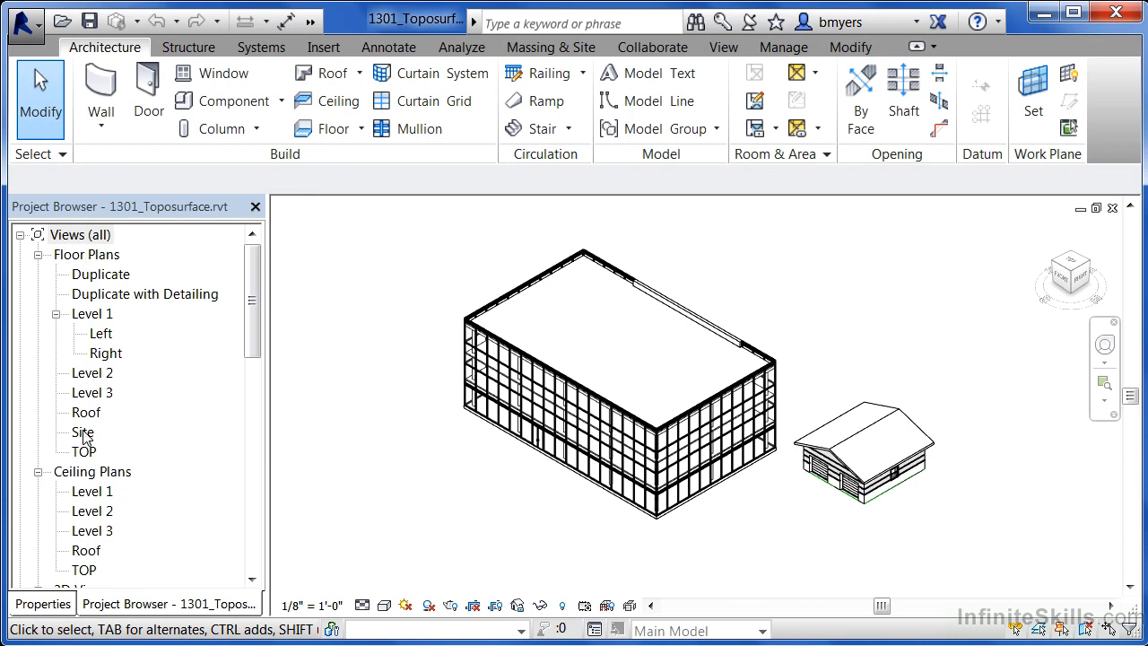
Open the Site floor plan from the Project Browser and fit it in view
{"action": "double_click", "coordinate": [82, 431]}
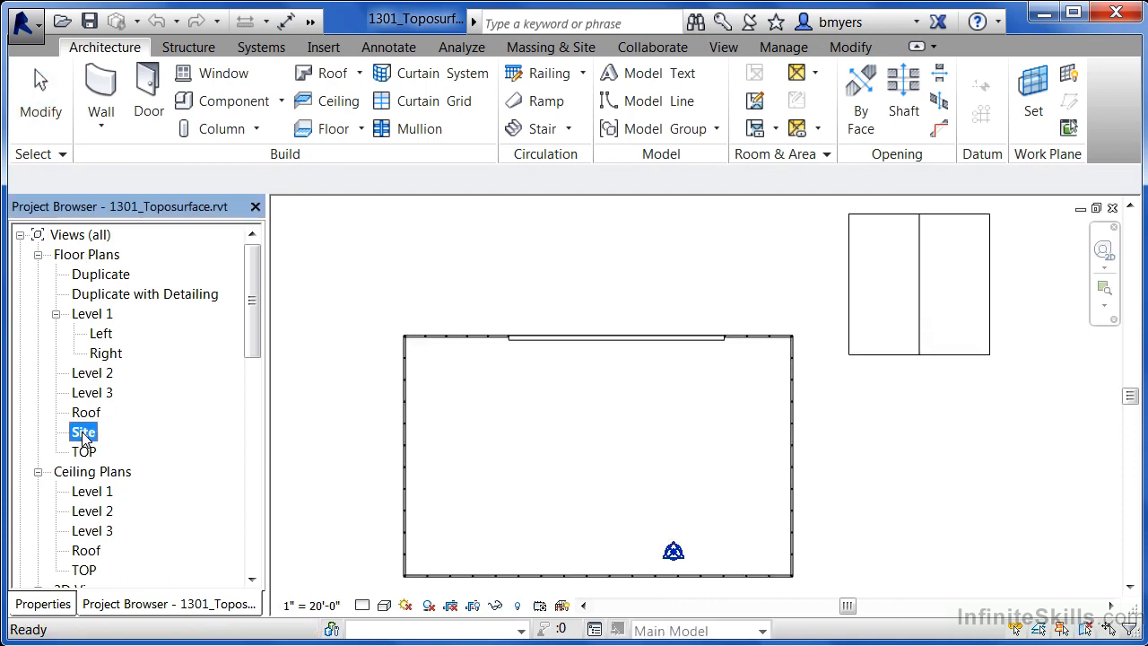
{"action": "double_click", "coordinate": [83, 430]}
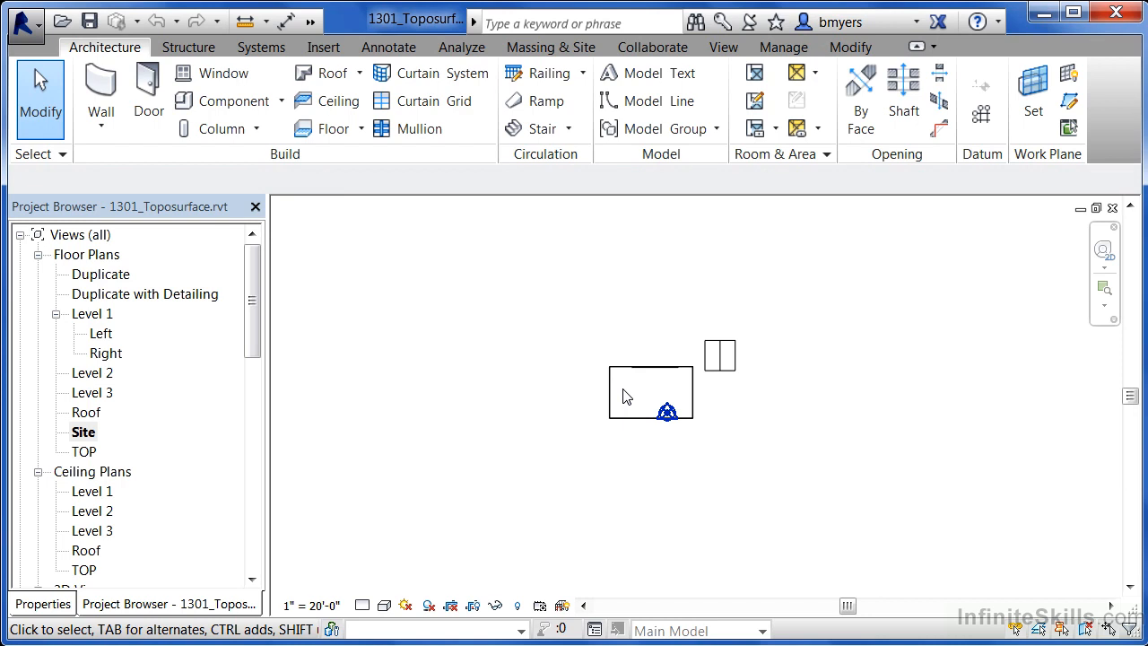
{"action": "mouse_move", "coordinate": [391, 260]}
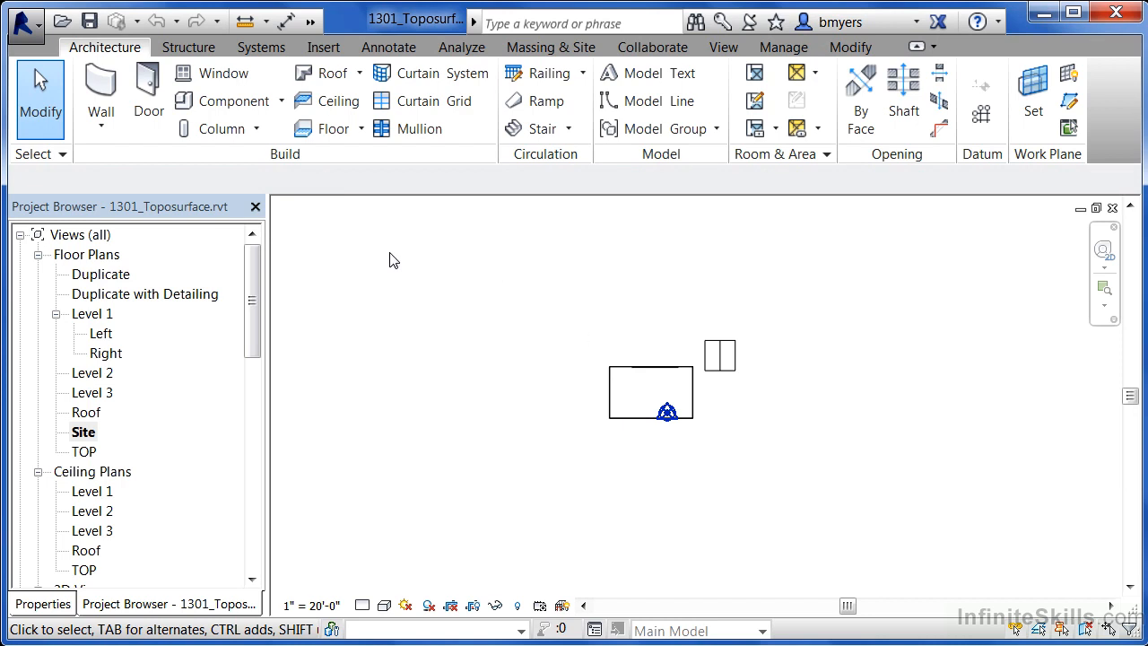
{"action": "mouse_move", "coordinate": [923, 283]}
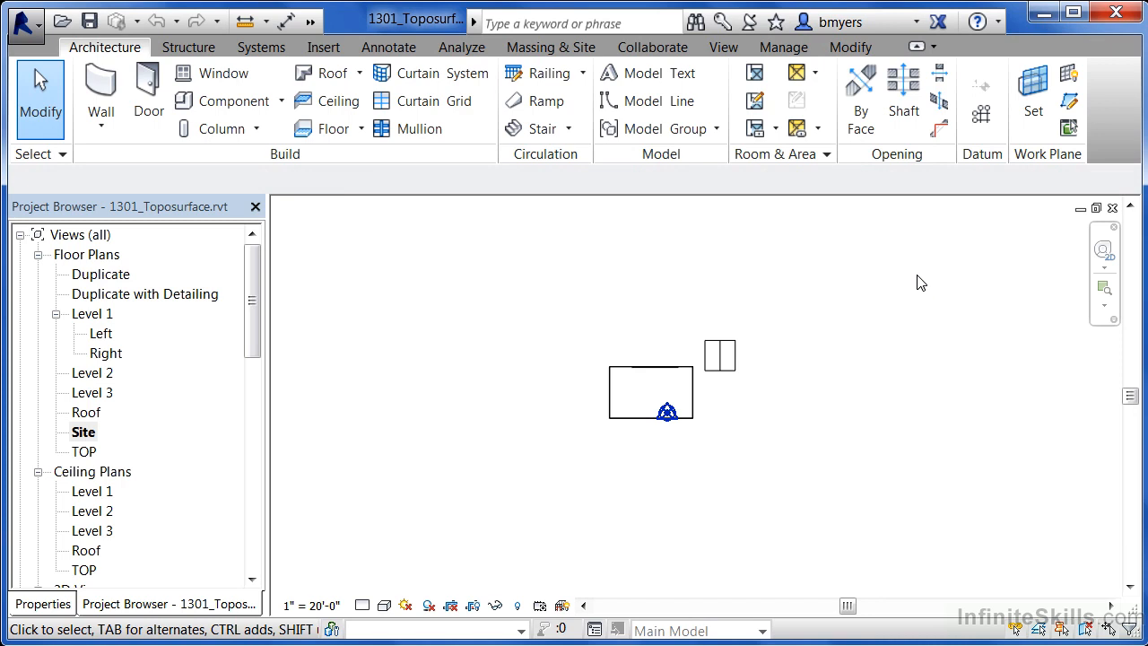
{"action": "mouse_move", "coordinate": [538, 72]}
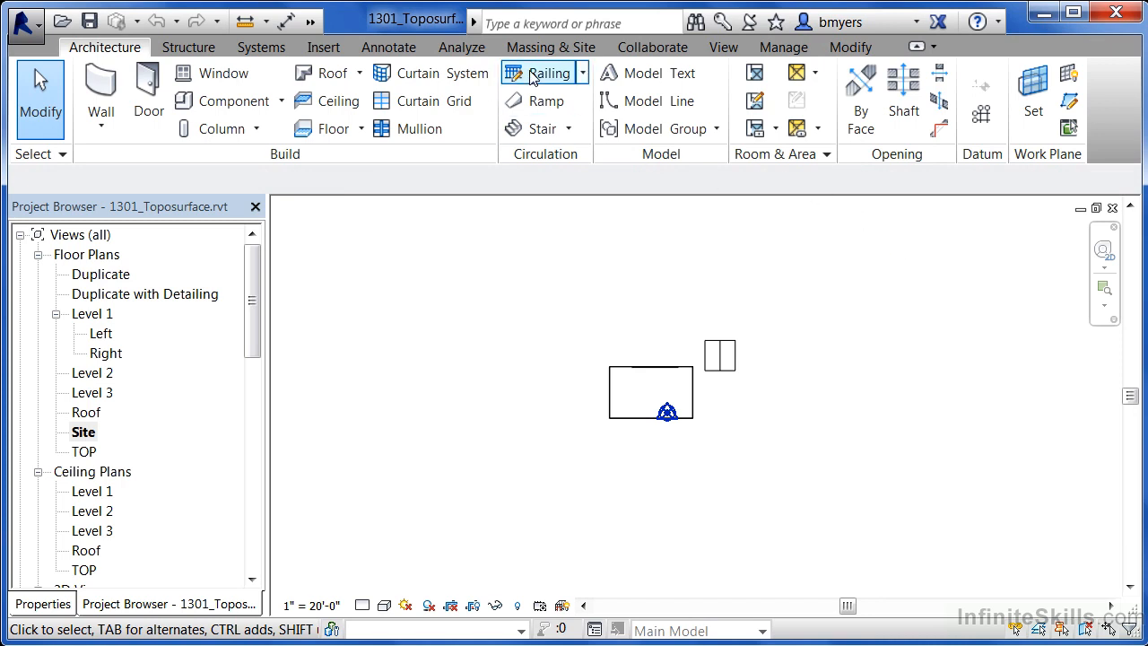
Start a Toposurface from Massing & Site with a 3' point elevation
{"action": "left_click", "coordinate": [549, 46]}
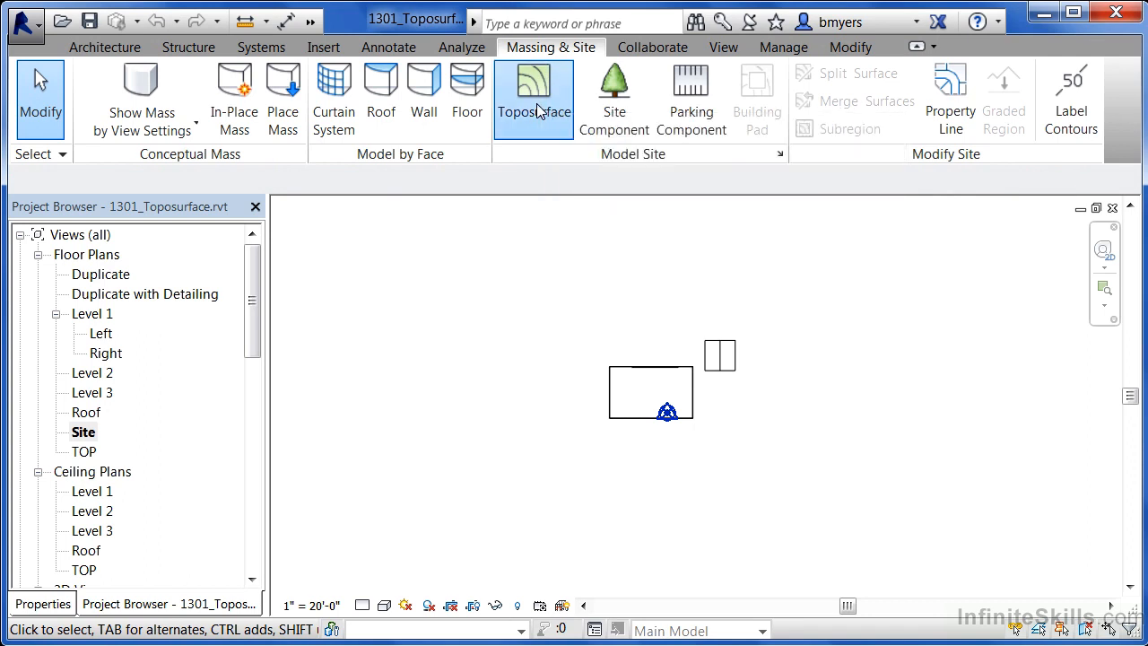
{"action": "left_click", "coordinate": [535, 99]}
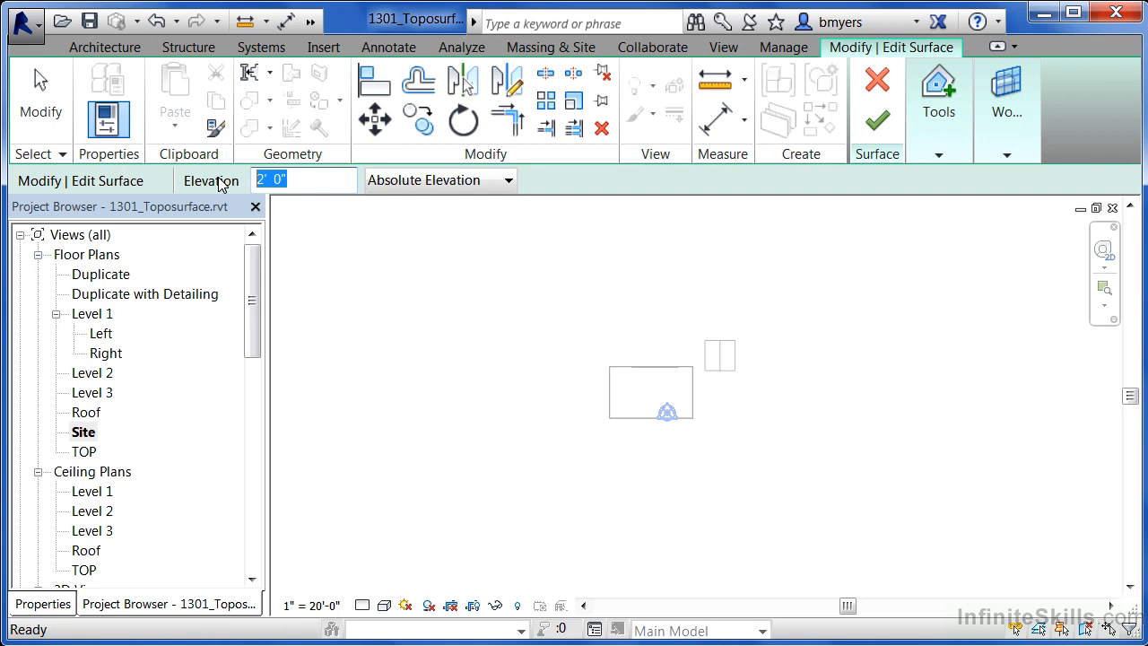
{"action": "type", "text": "3'"}
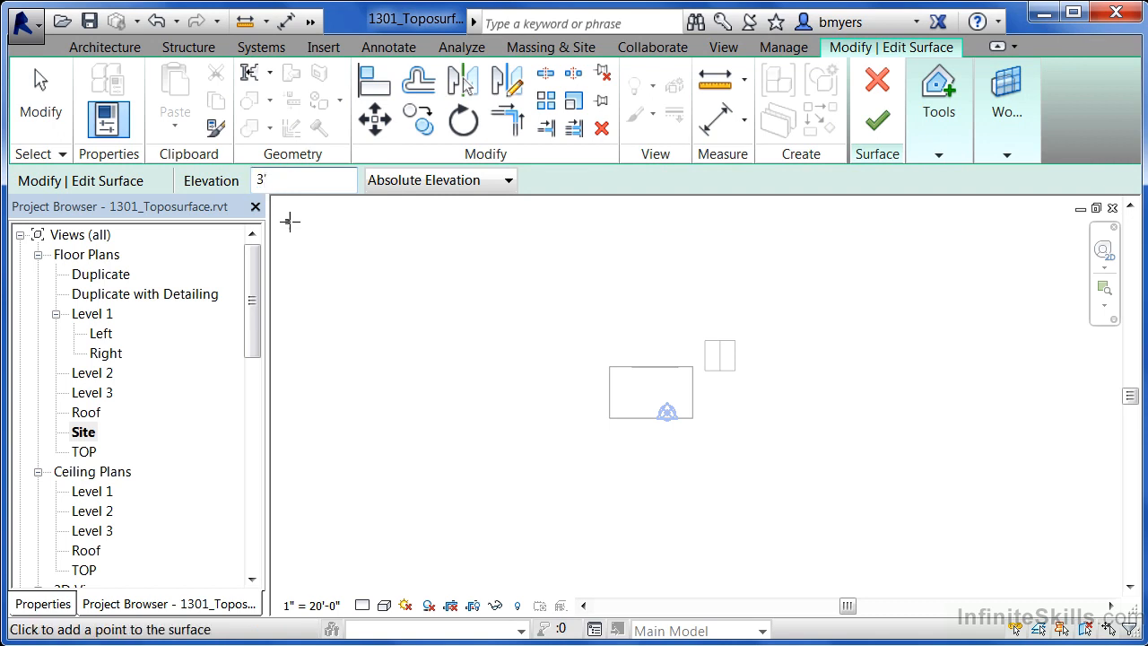
{"action": "mouse_move", "coordinate": [452, 252]}
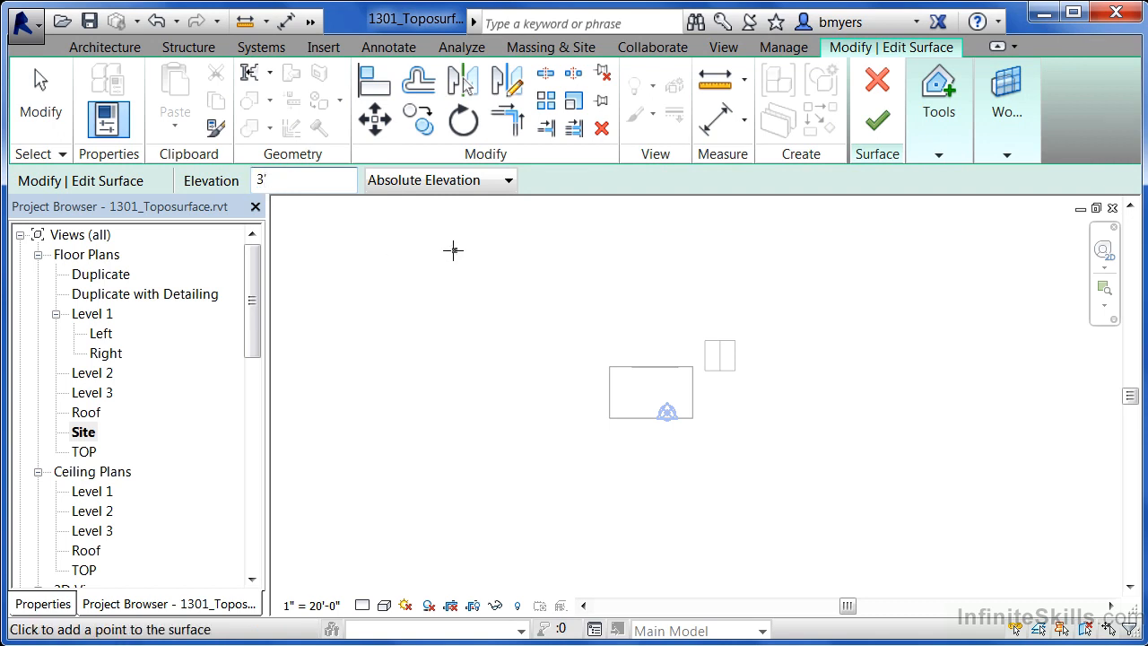
{"action": "mouse_move", "coordinate": [442, 241]}
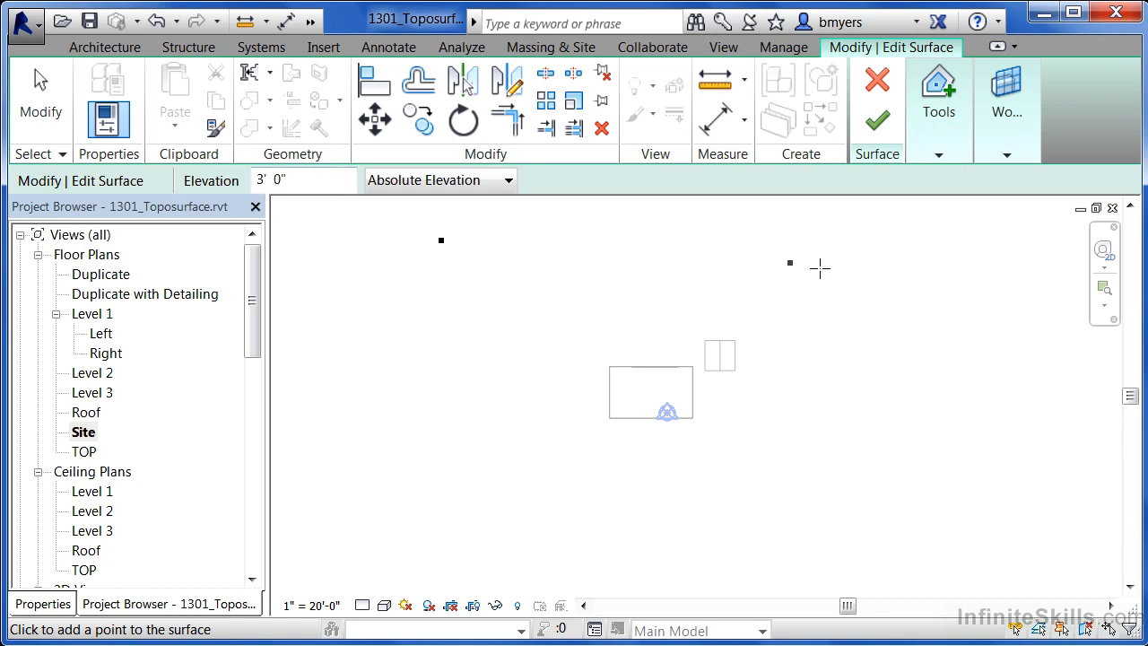
{"action": "mouse_move", "coordinate": [915, 240]}
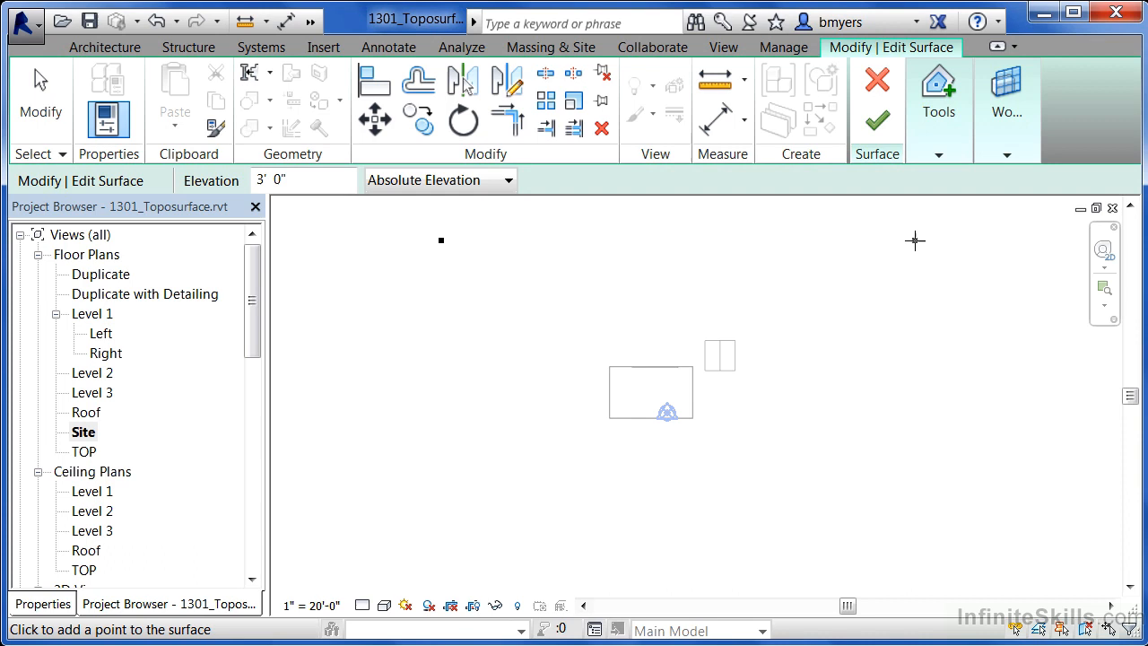
{"action": "mouse_move", "coordinate": [915, 244]}
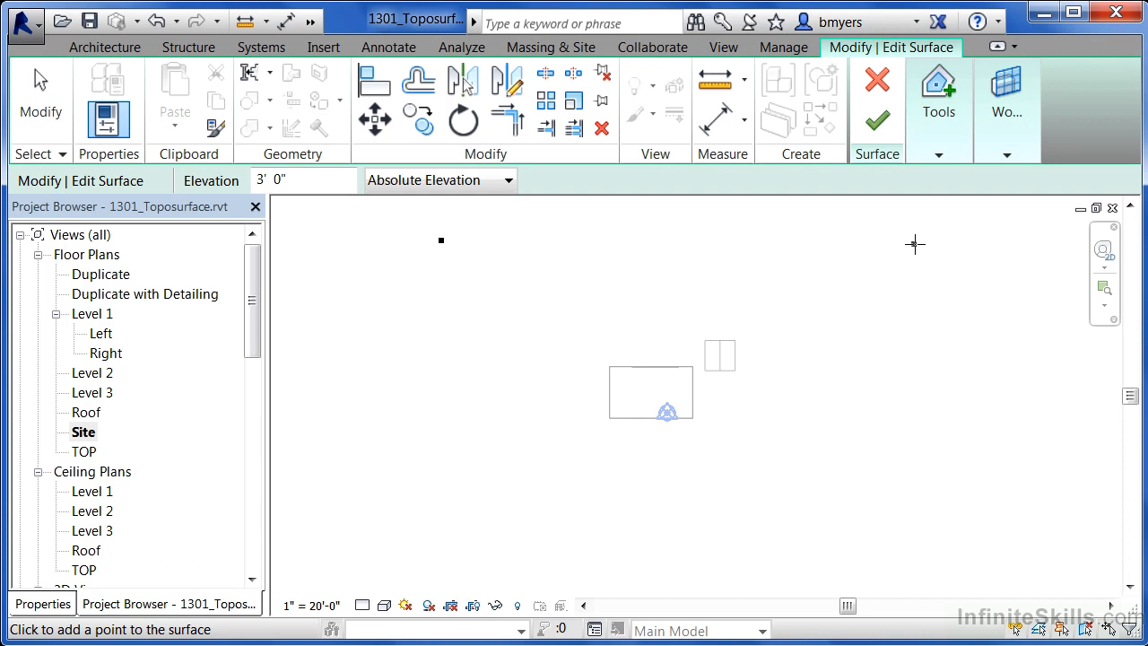
{"action": "mouse_move", "coordinate": [915, 240]}
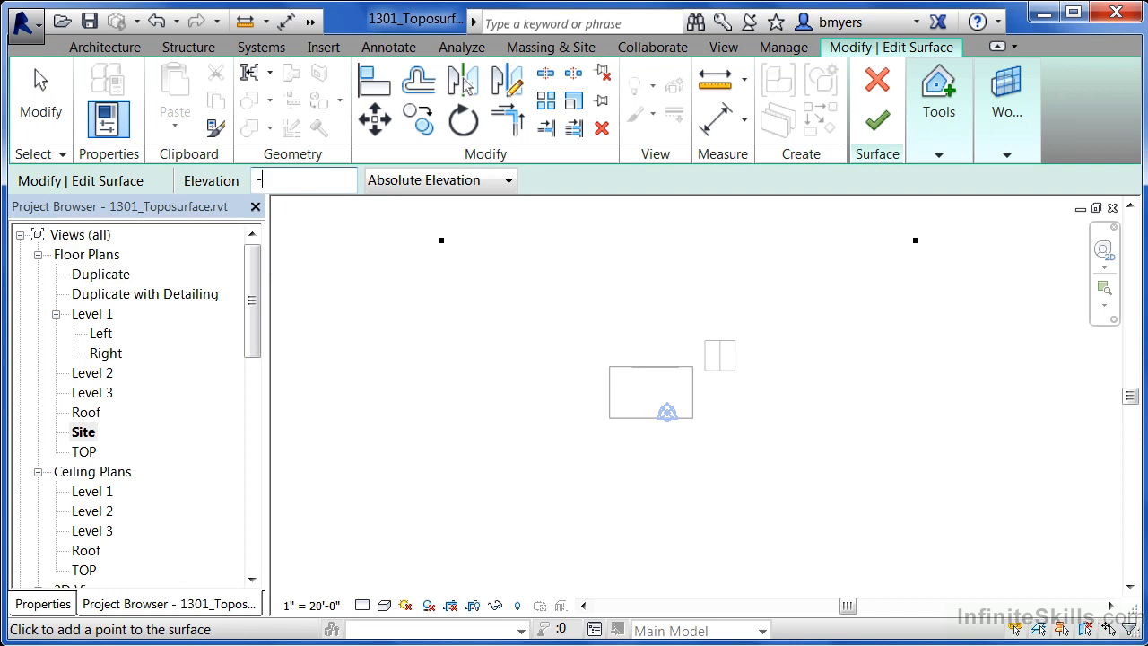
Place a surface point at -4' 0" elevation at the lower left of the site
{"action": "type", "text": "-4'"}
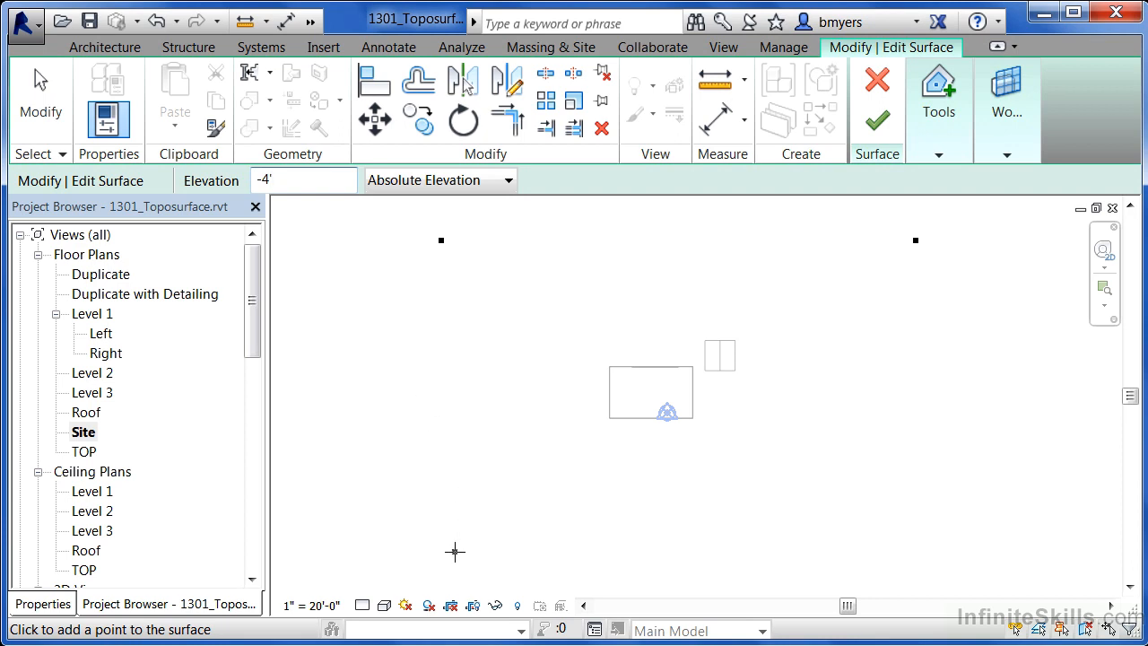
{"action": "left_click", "coordinate": [456, 552]}
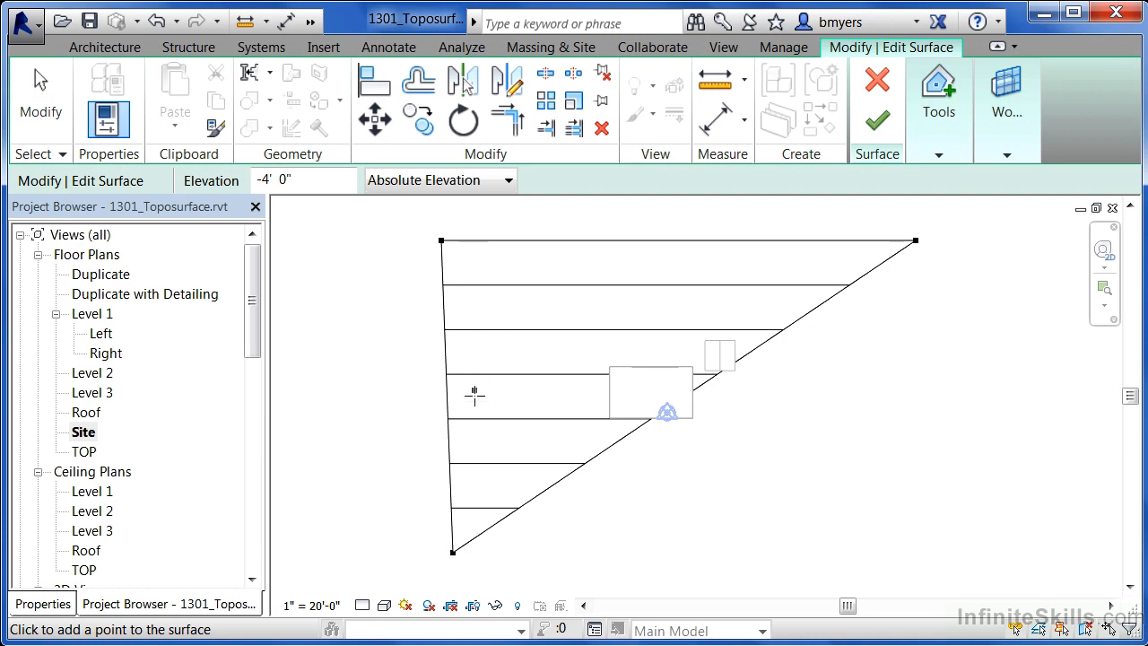
{"action": "mouse_move", "coordinate": [432, 230]}
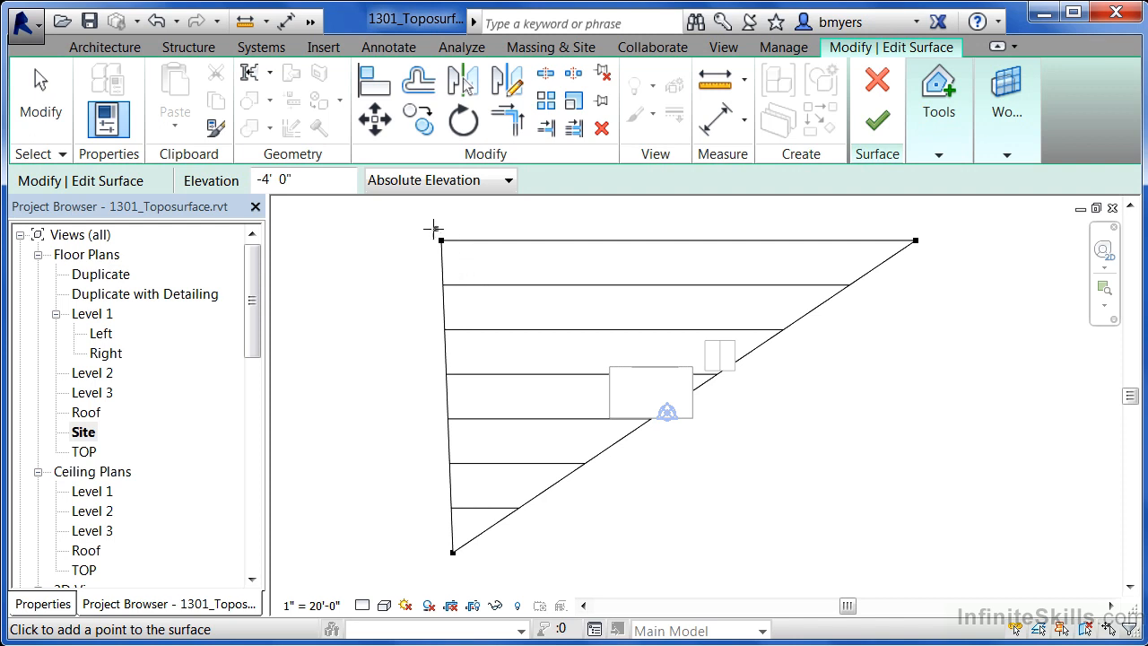
{"action": "mouse_move", "coordinate": [449, 560]}
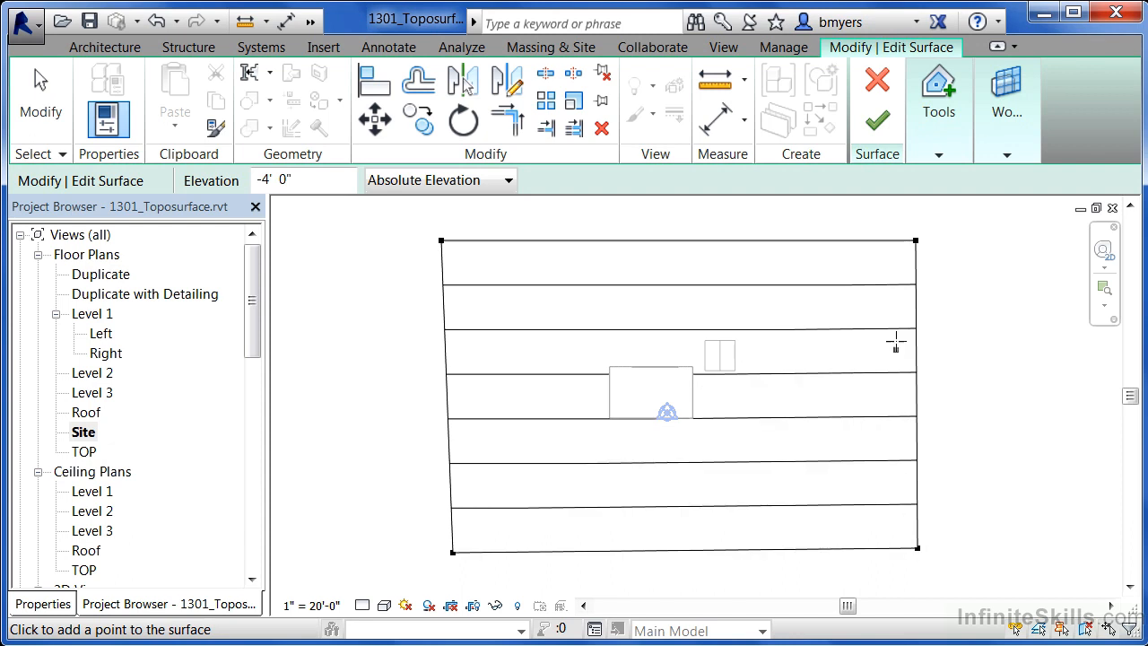
{"action": "mouse_move", "coordinate": [894, 513]}
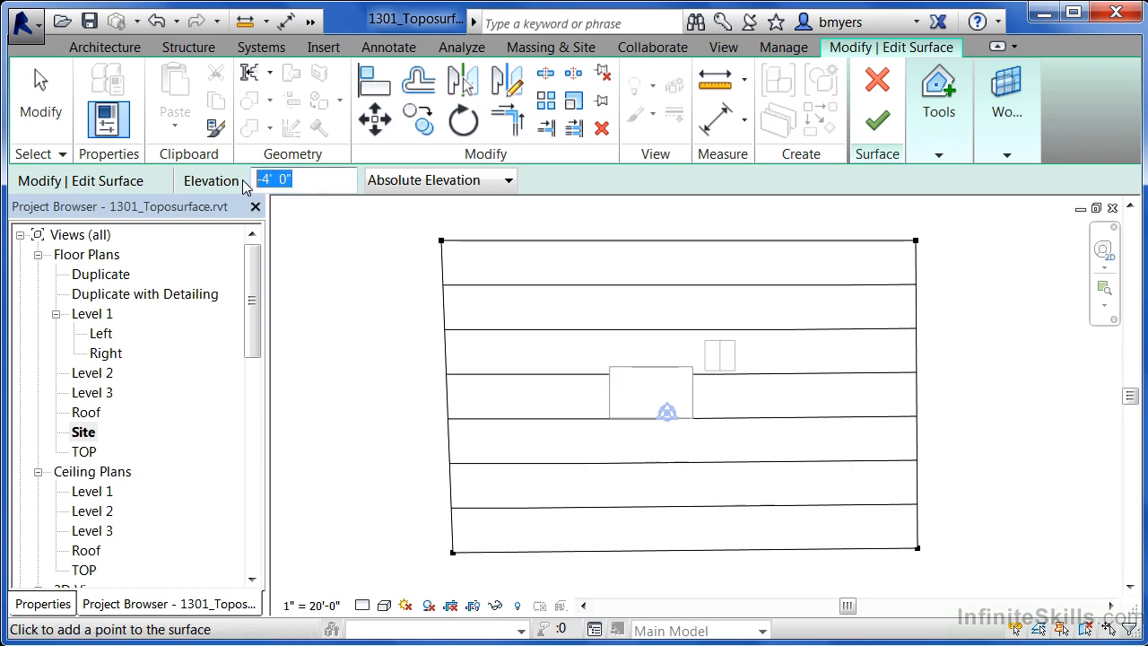
Enter -0' 8" as the elevation for points placed around the building
{"action": "type", "text": "-8"}
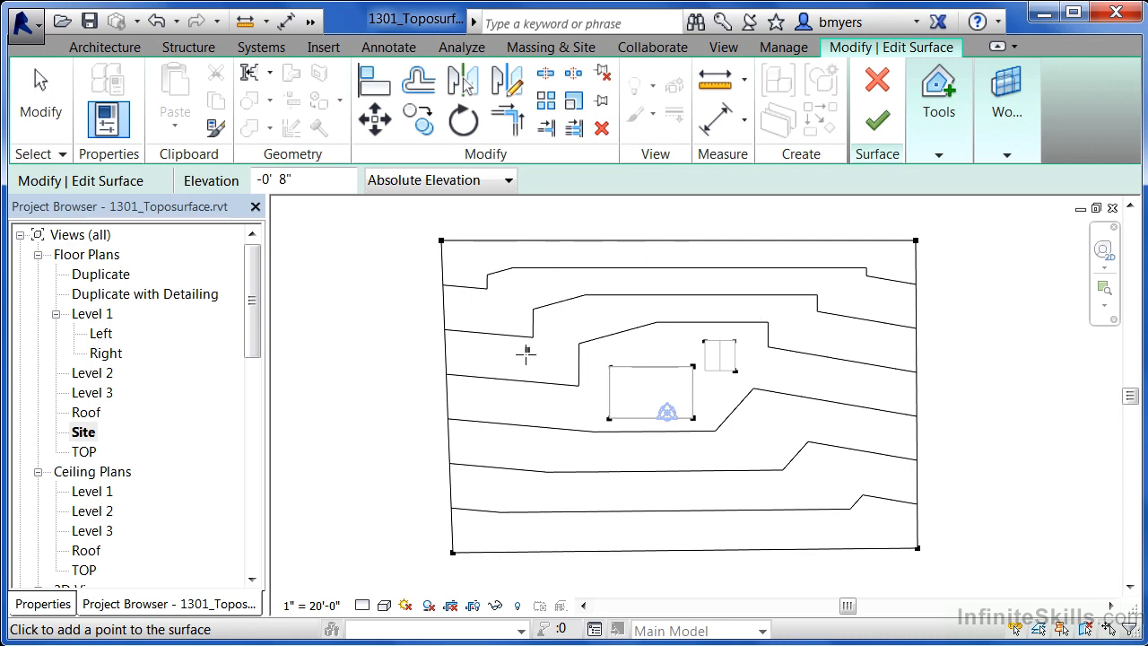
{"action": "mouse_move", "coordinate": [827, 393]}
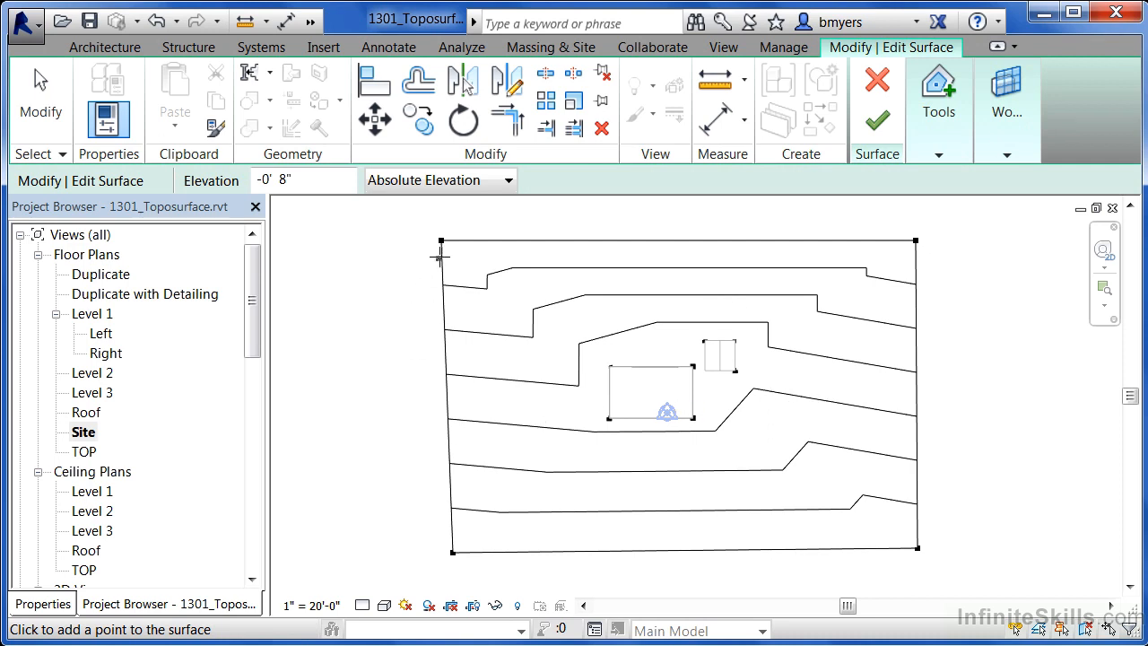
{"action": "mouse_move", "coordinate": [553, 362]}
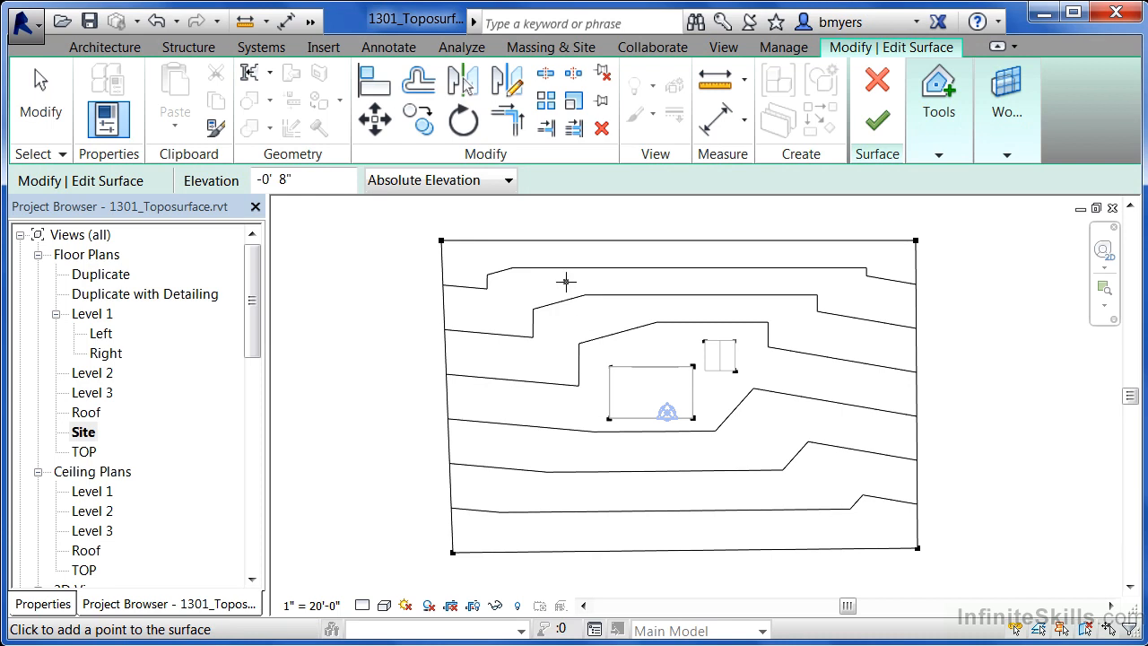
{"action": "mouse_move", "coordinate": [588, 358]}
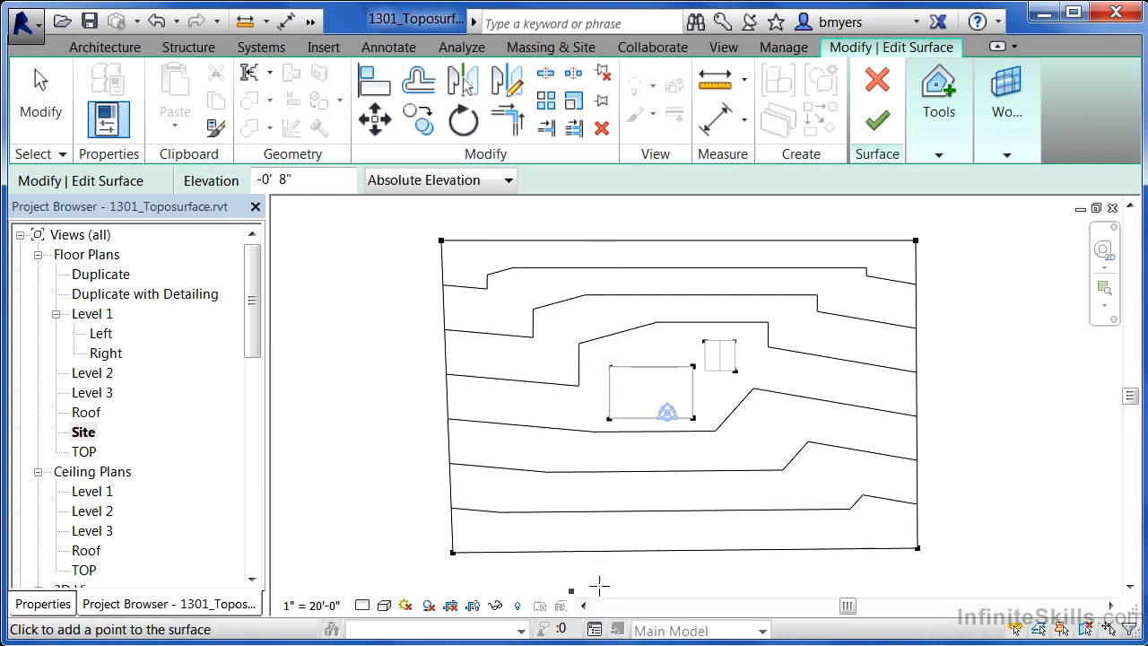
{"action": "mouse_move", "coordinate": [843, 293]}
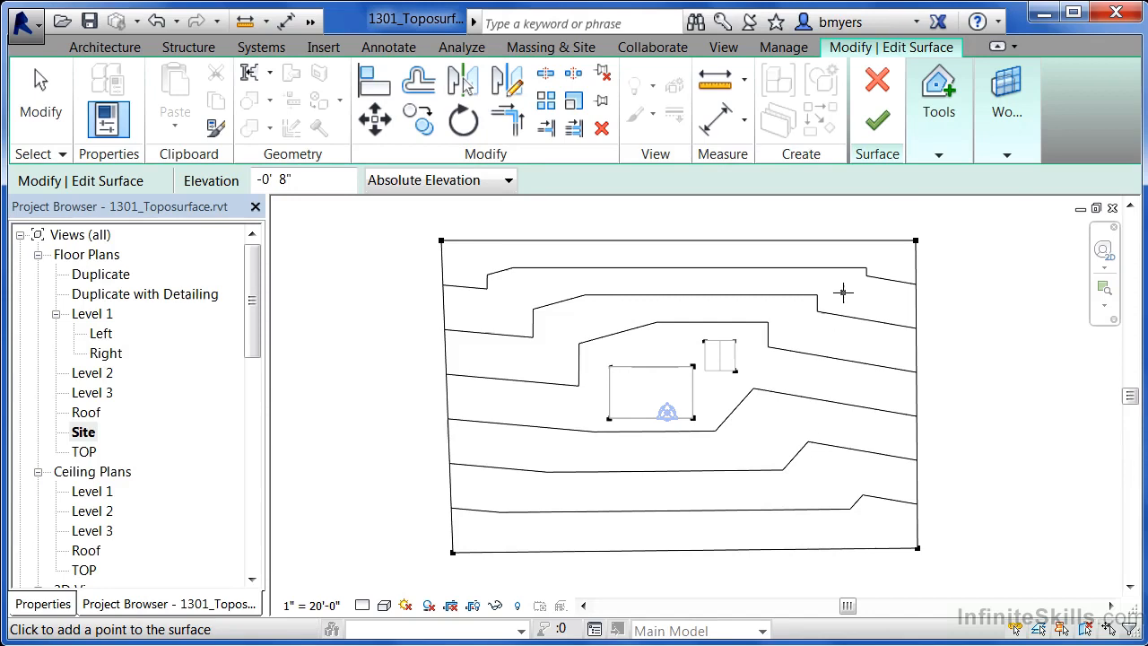
{"action": "mouse_move", "coordinate": [877, 122]}
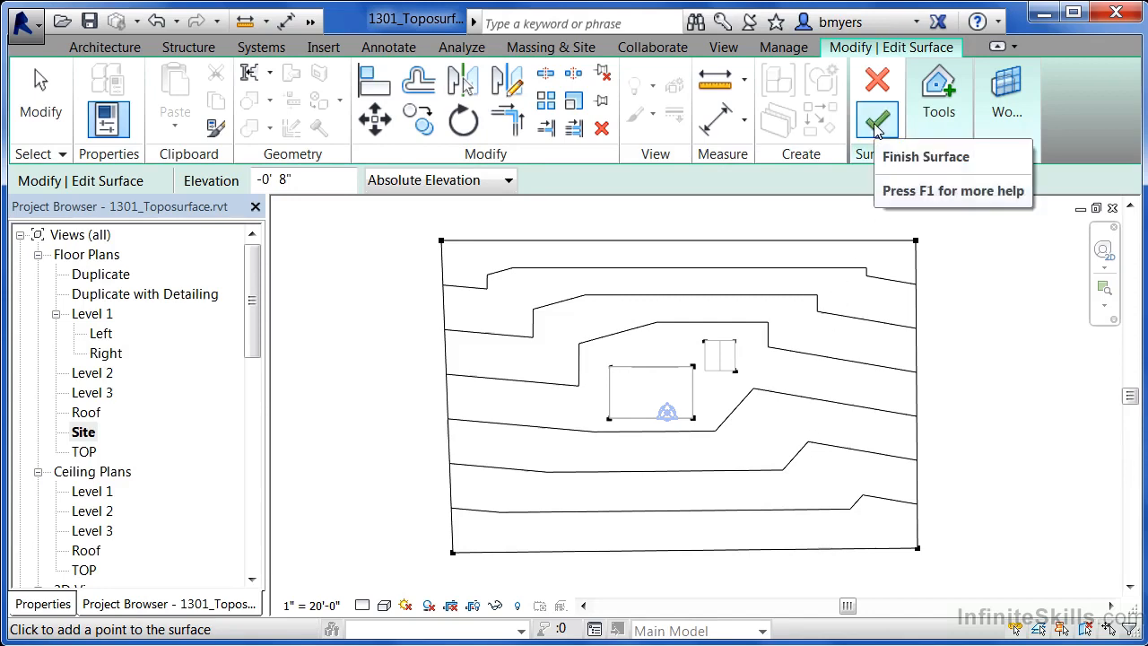
Finish the toposurface and bring up the visual styles in the 3D view
{"action": "left_click", "coordinate": [877, 122]}
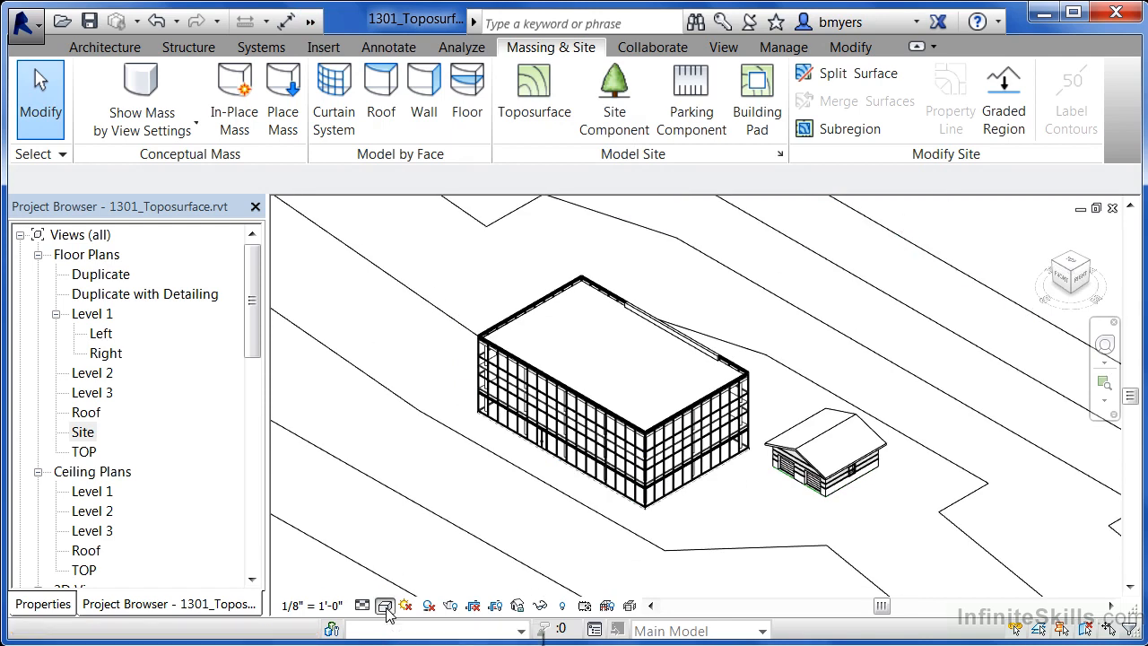
{"action": "left_click", "coordinate": [386, 606]}
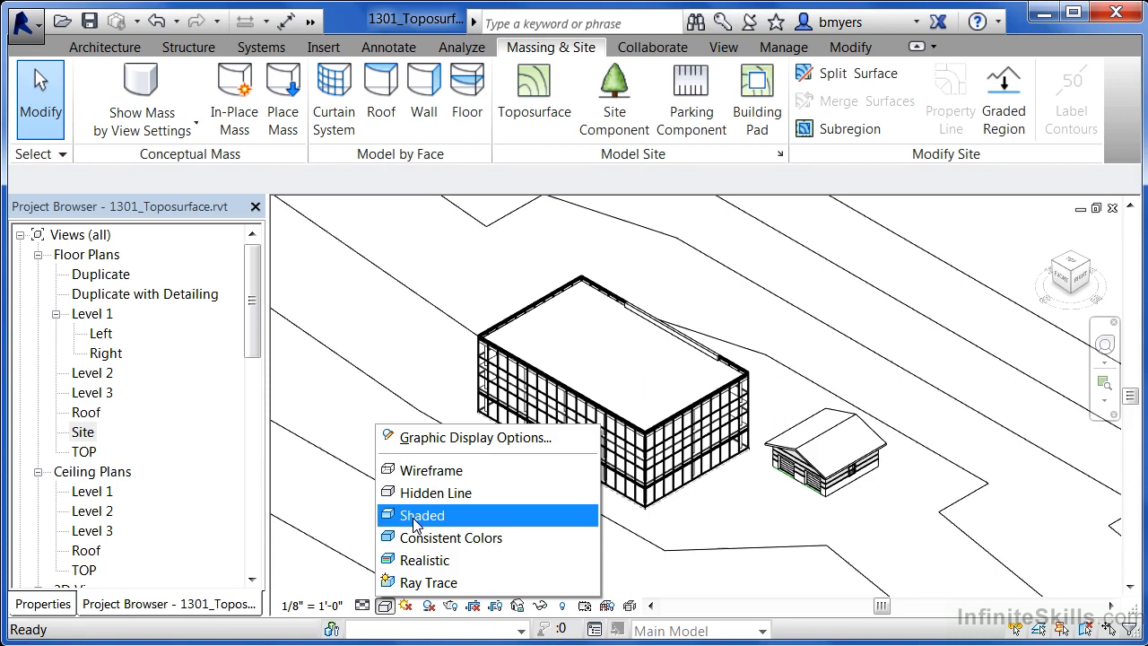
Switch the 3D view to Shaded and orbit to a low side angle of the brown terrain
{"action": "left_click", "coordinate": [422, 515]}
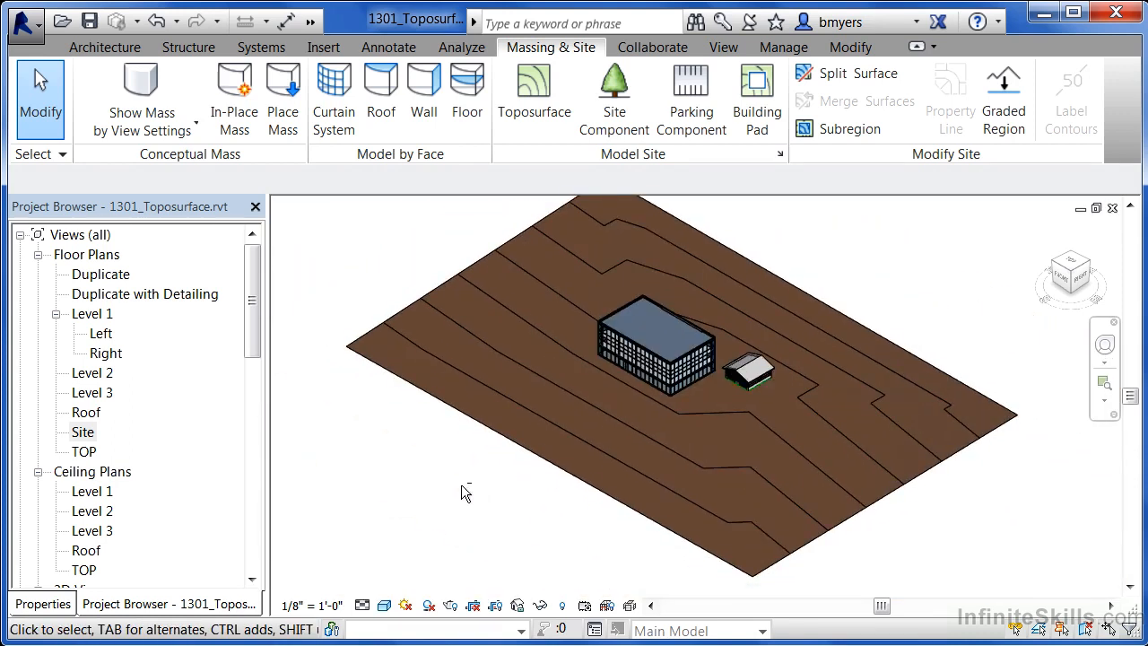
{"action": "left_click_drag", "start_coordinate": [655, 358], "coordinate": [745, 358]}
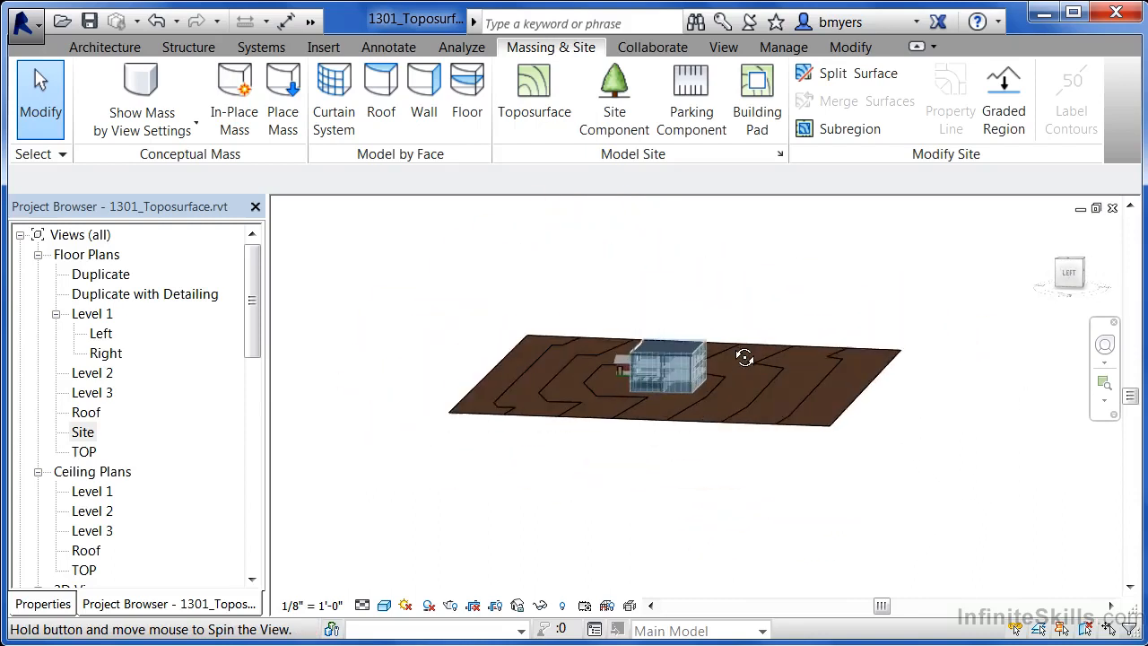
{"action": "left_click_drag", "start_coordinate": [744, 357], "coordinate": [759, 323]}
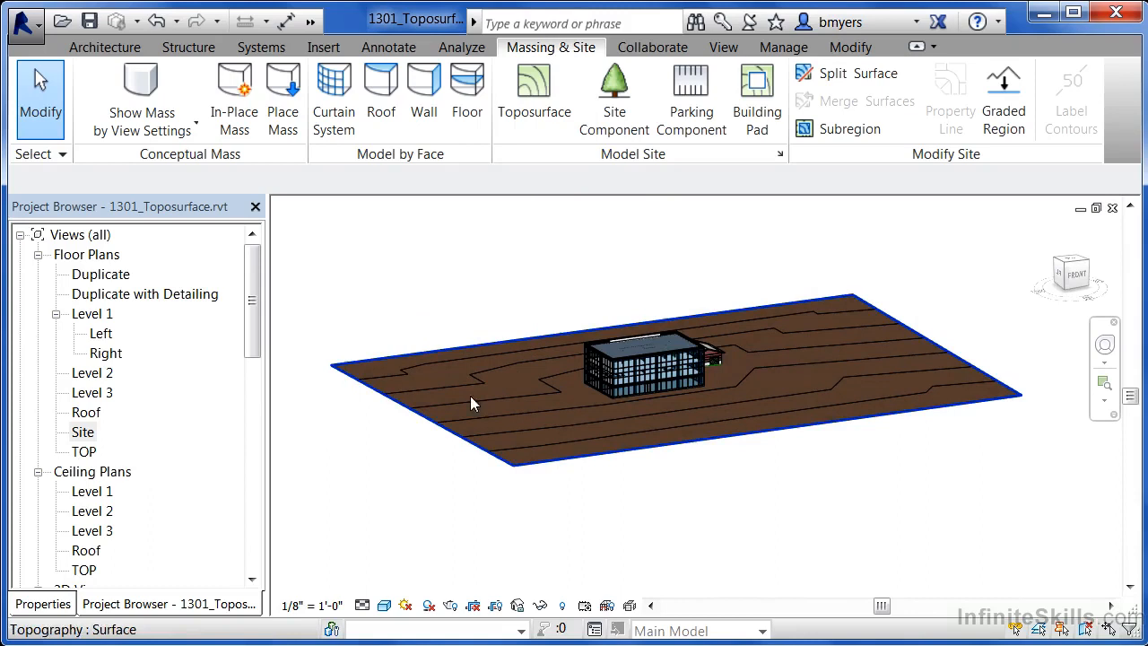
{"action": "left_click", "coordinate": [735, 488]}
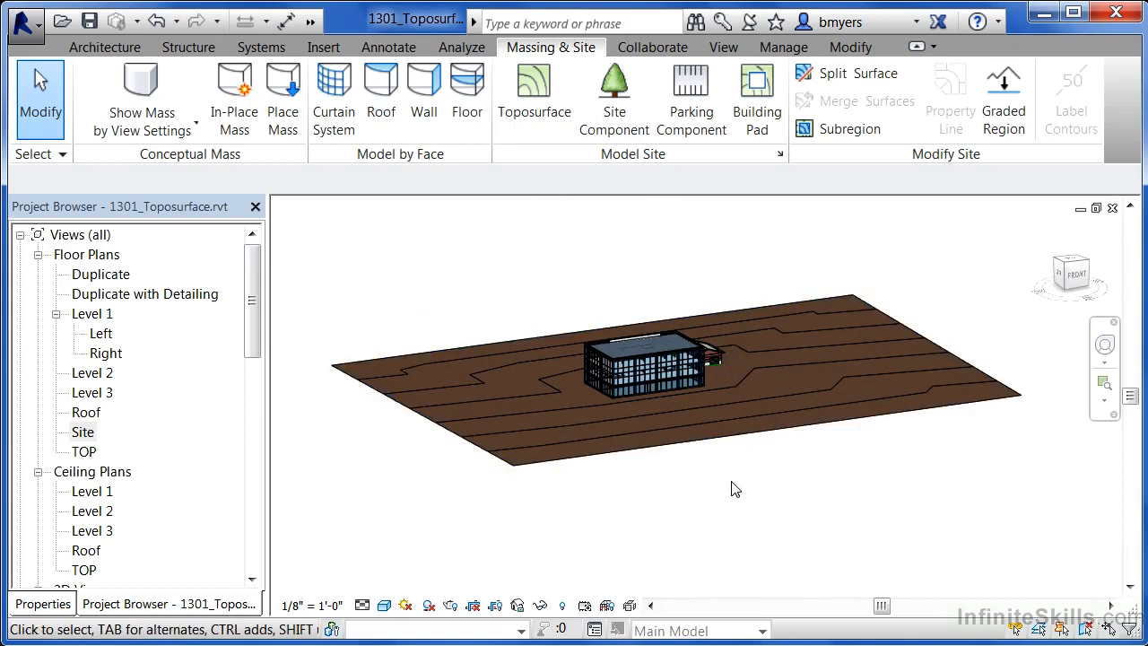
{"action": "mouse_move", "coordinate": [732, 488]}
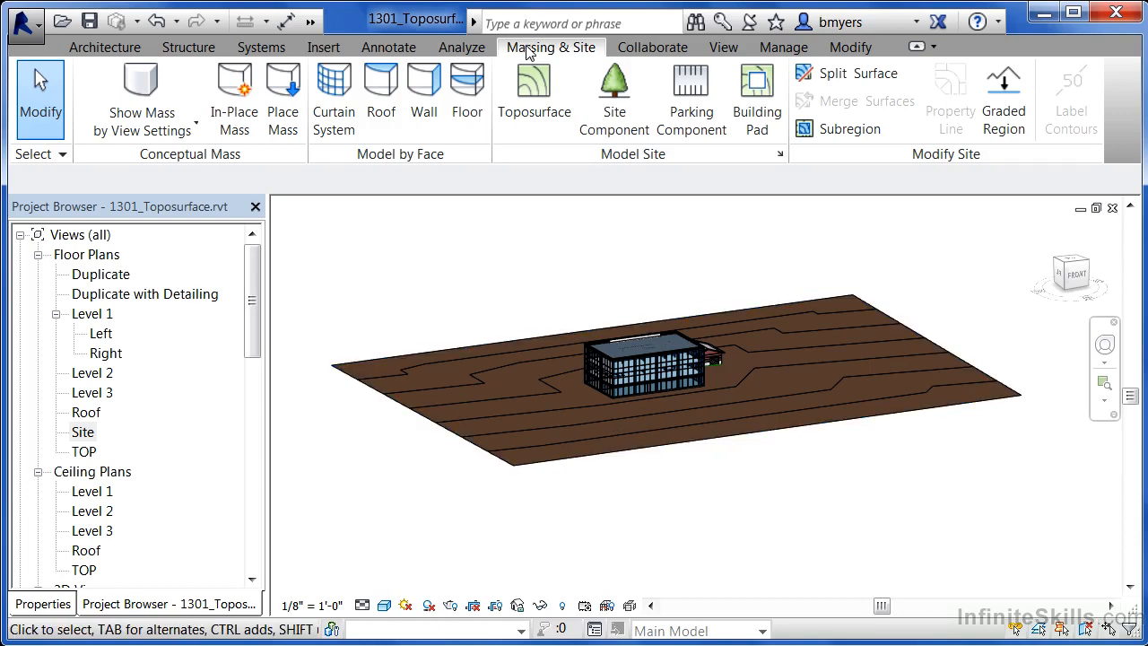
{"action": "mouse_move", "coordinate": [596, 53]}
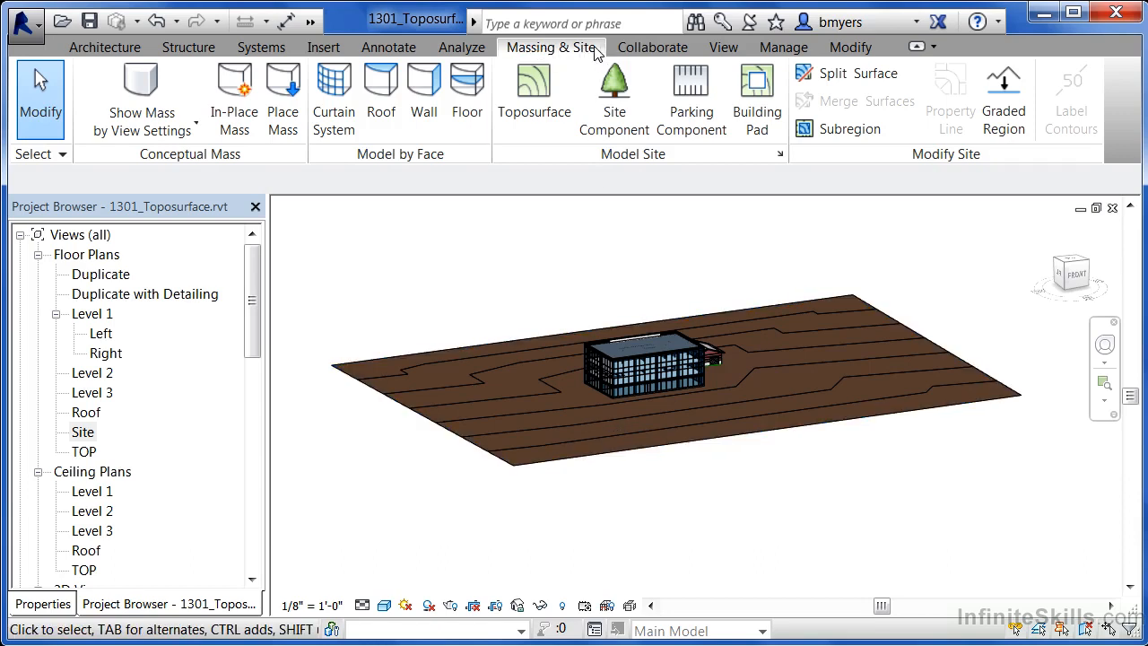
{"action": "mouse_move", "coordinate": [535, 90]}
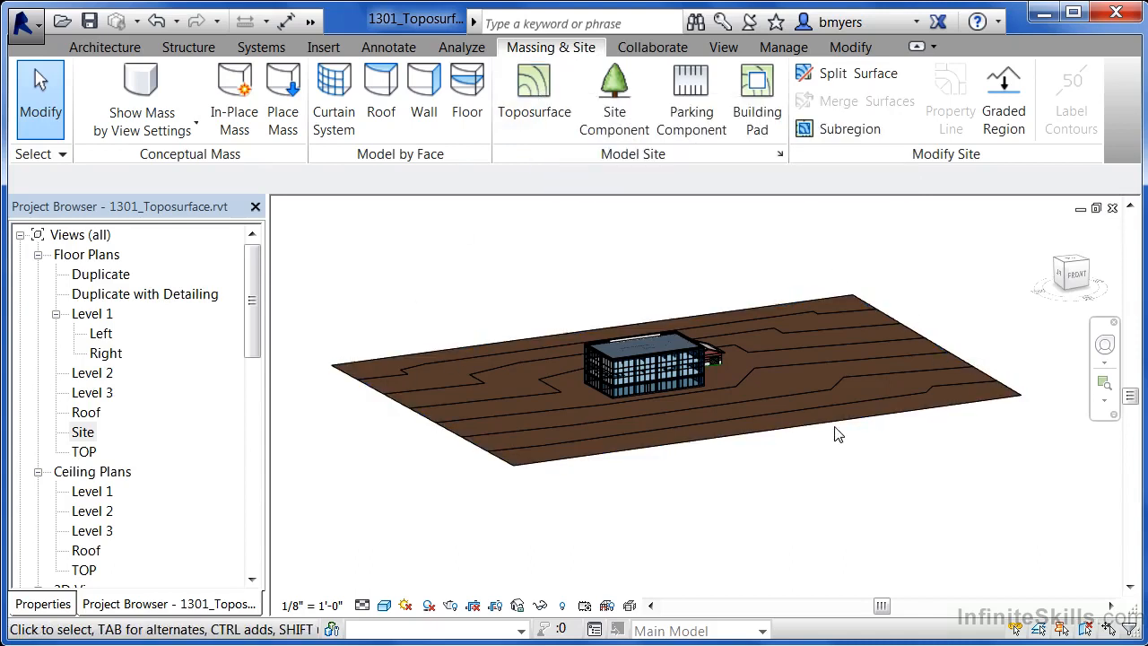
{"action": "mouse_move", "coordinate": [509, 477]}
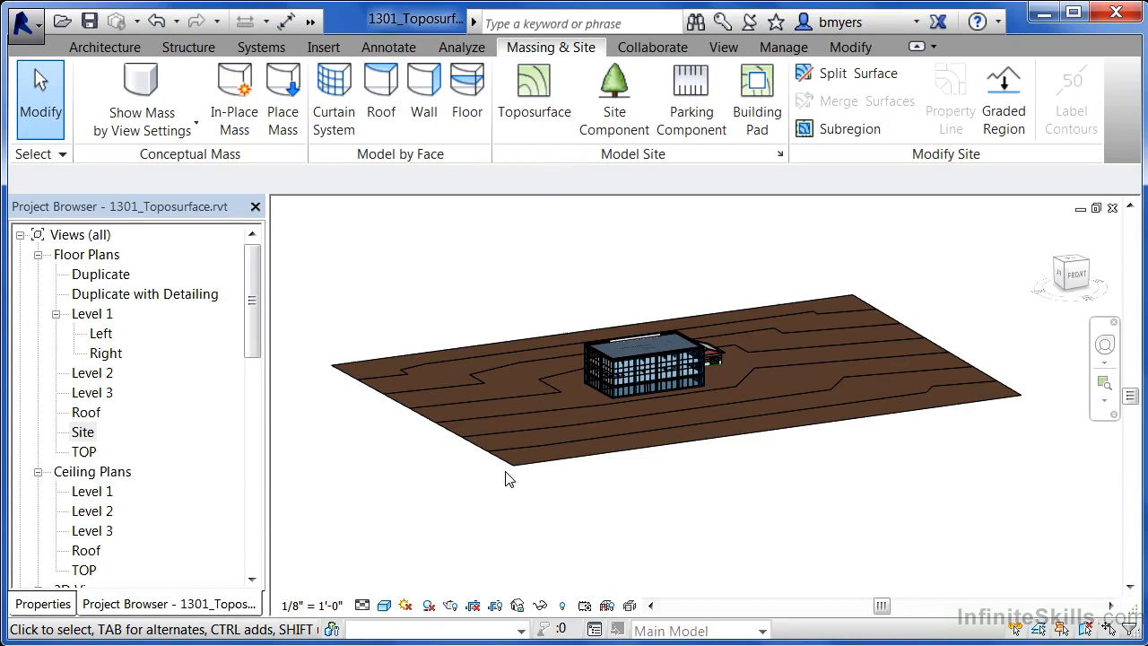